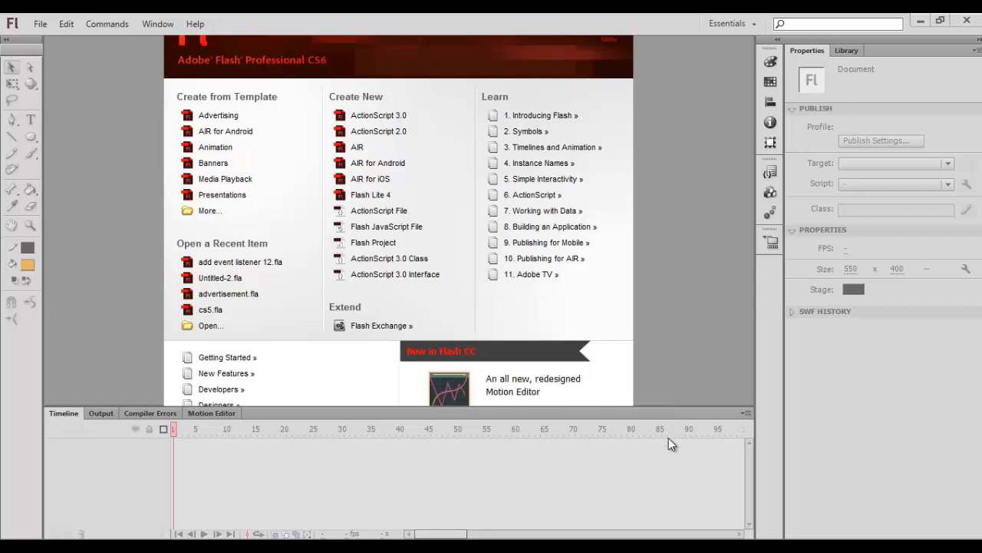
mouse_move(710, 489)
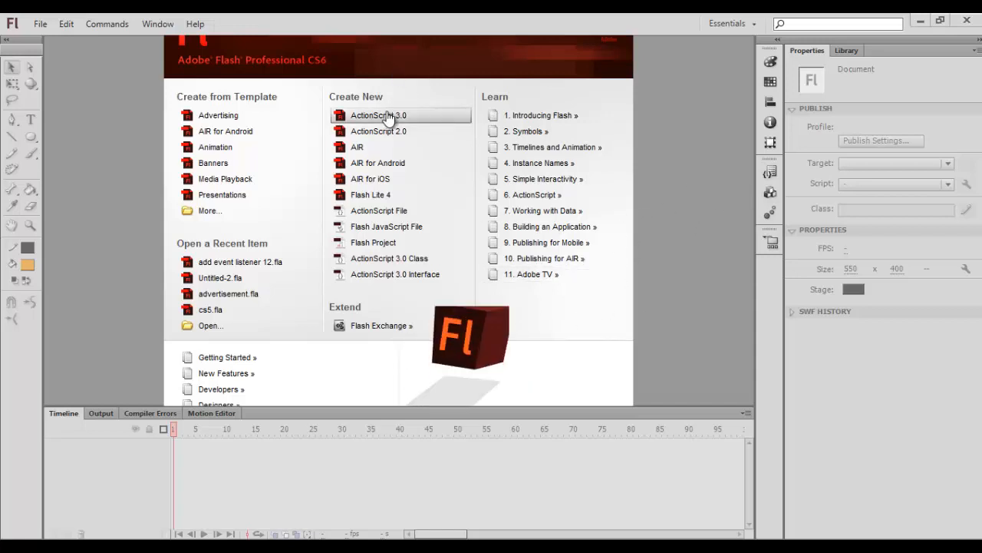
- Create a new ActionScript 3.0 document and draw an orange rectangle on the stage
click(377, 115)
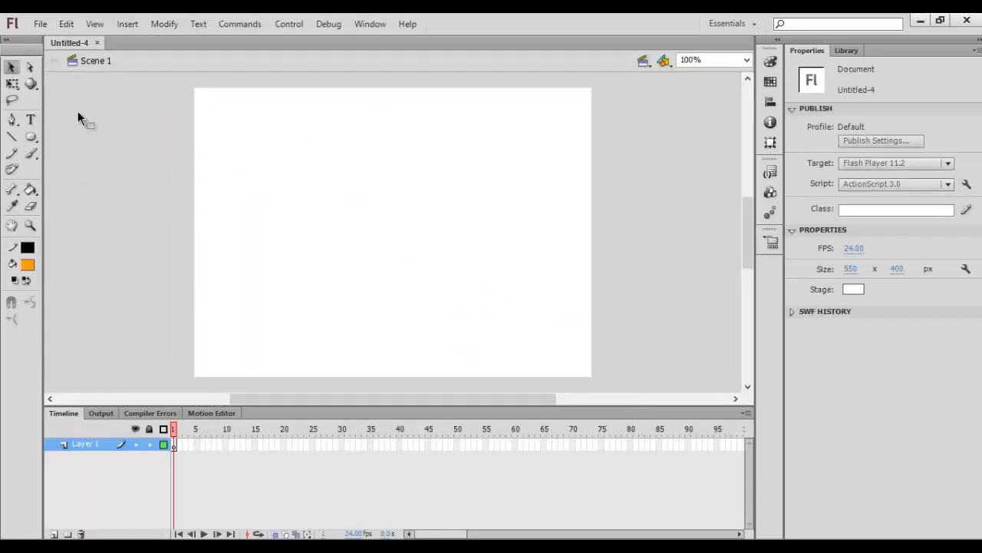
click(30, 135)
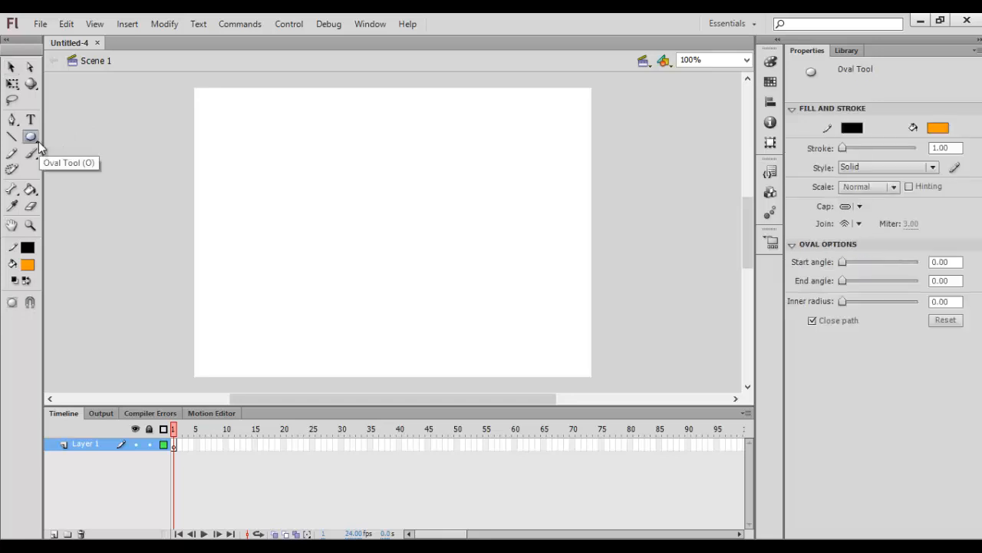
click(31, 136)
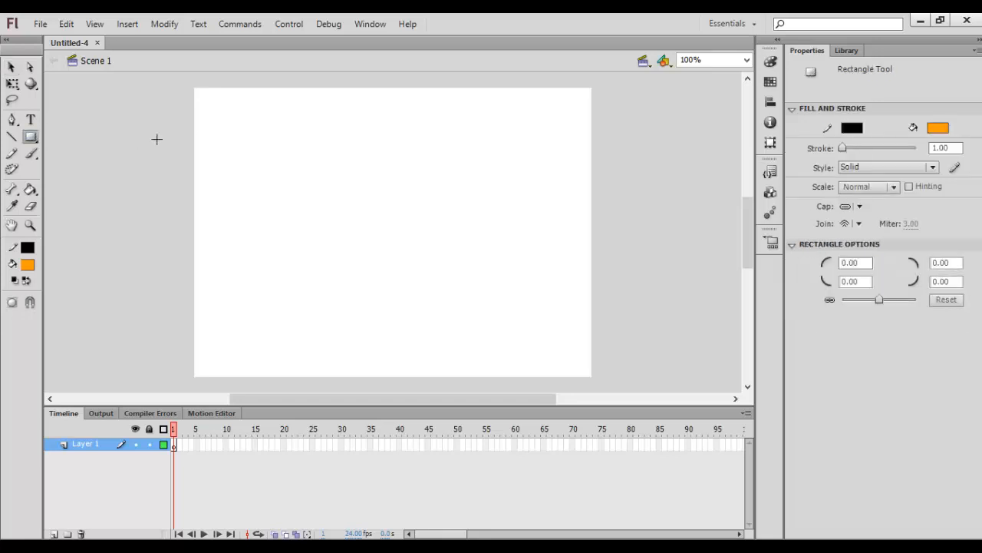
mouse_move(212, 202)
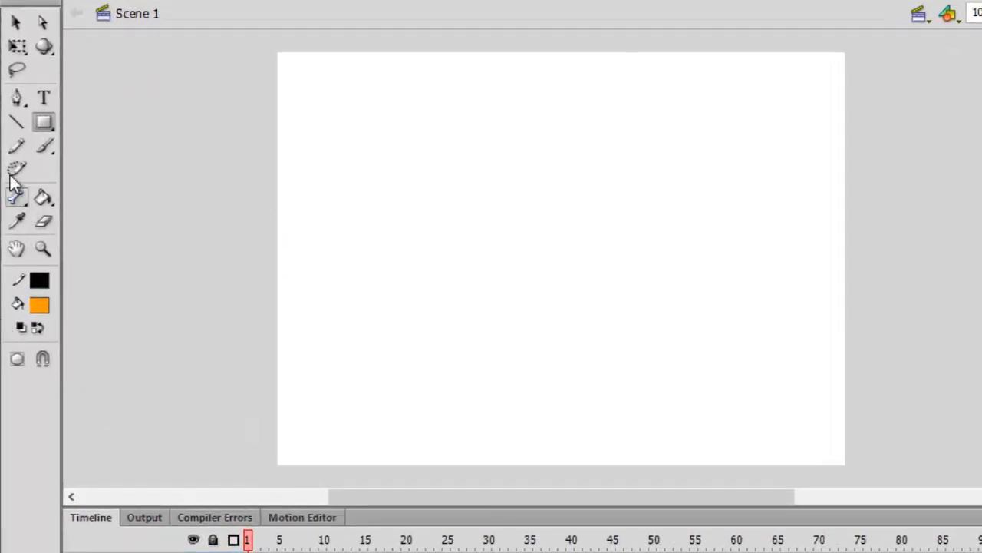
drag(334, 161, 627, 325)
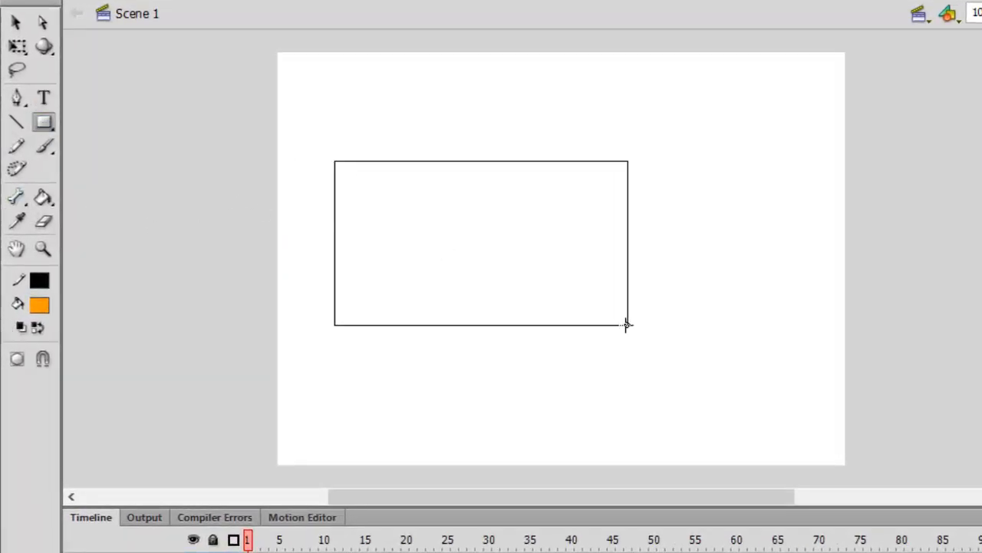
click(472, 240)
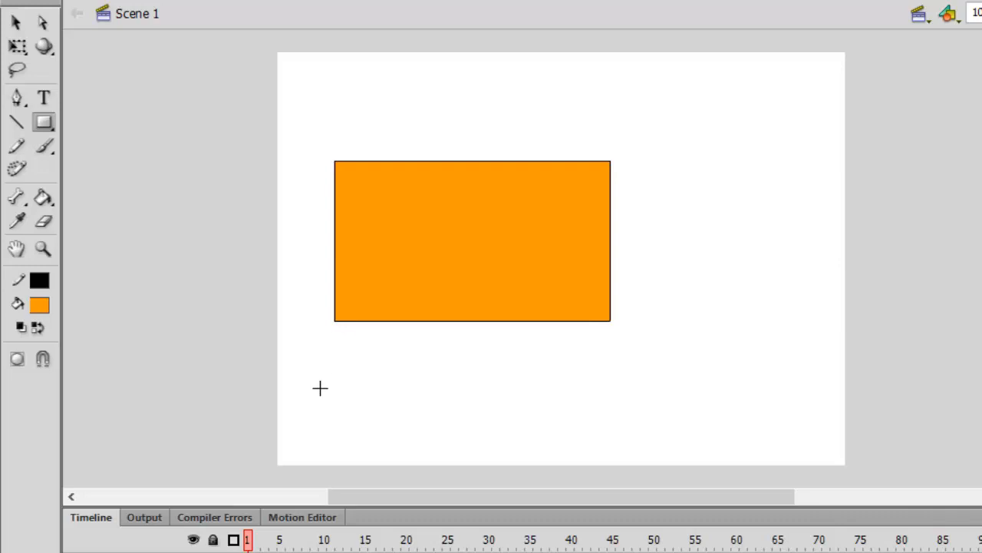
click(17, 23)
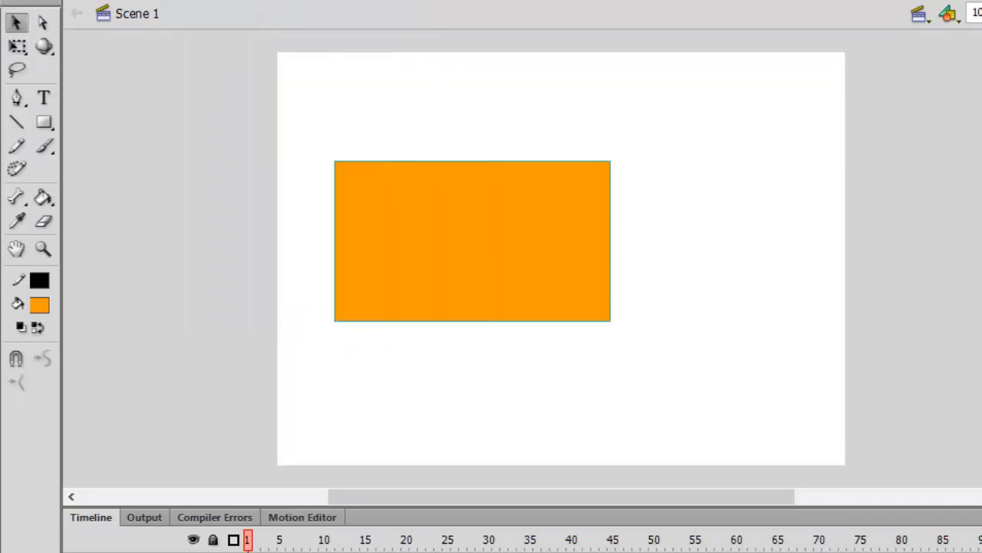
- Convert the orange rectangle into a Movie Clip symbol named 'rec'
right_click(472, 242)
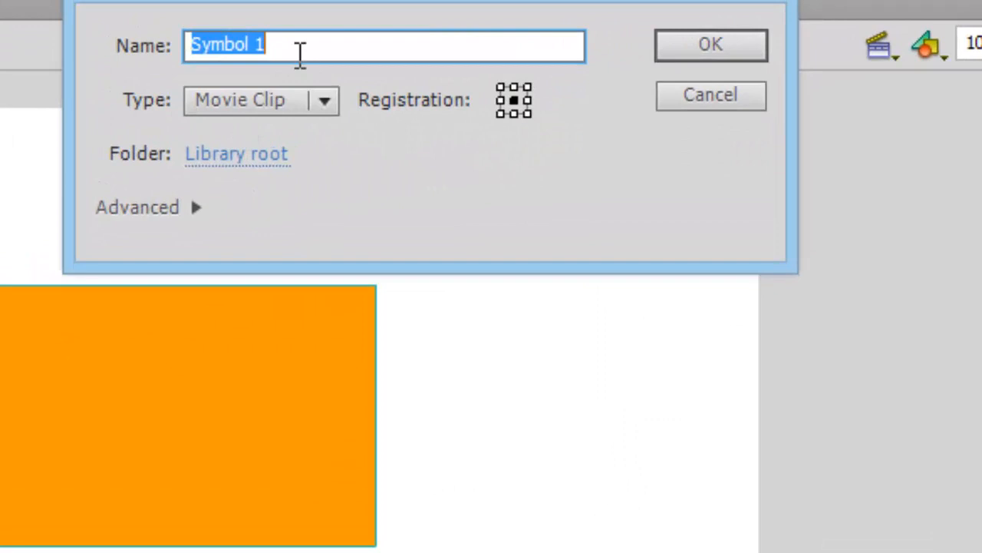
mouse_move(81, 57)
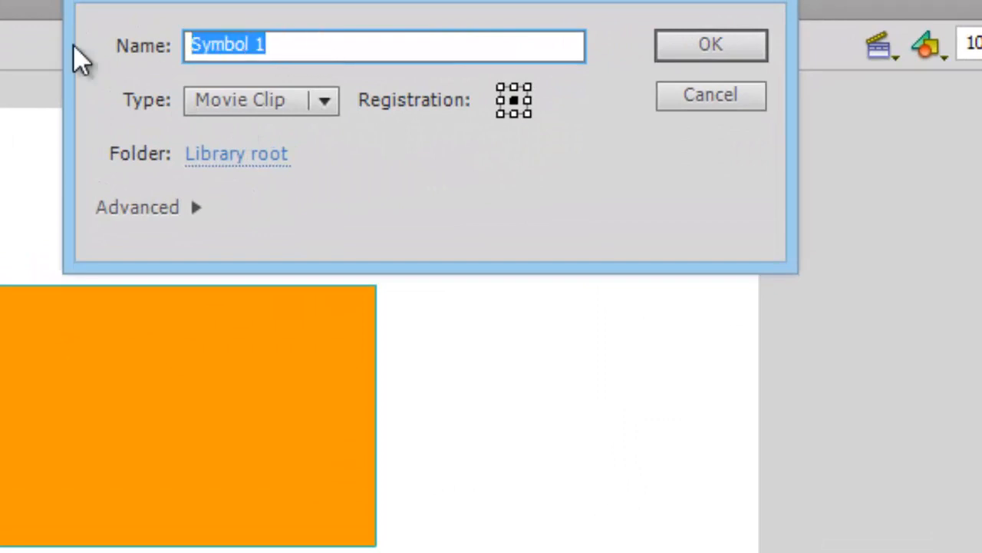
text(r)
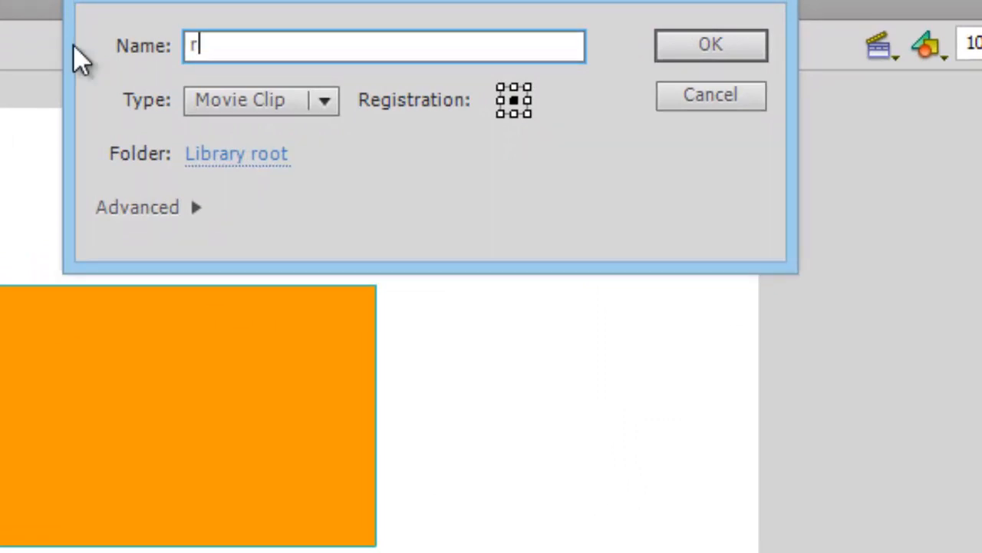
click(710, 44)
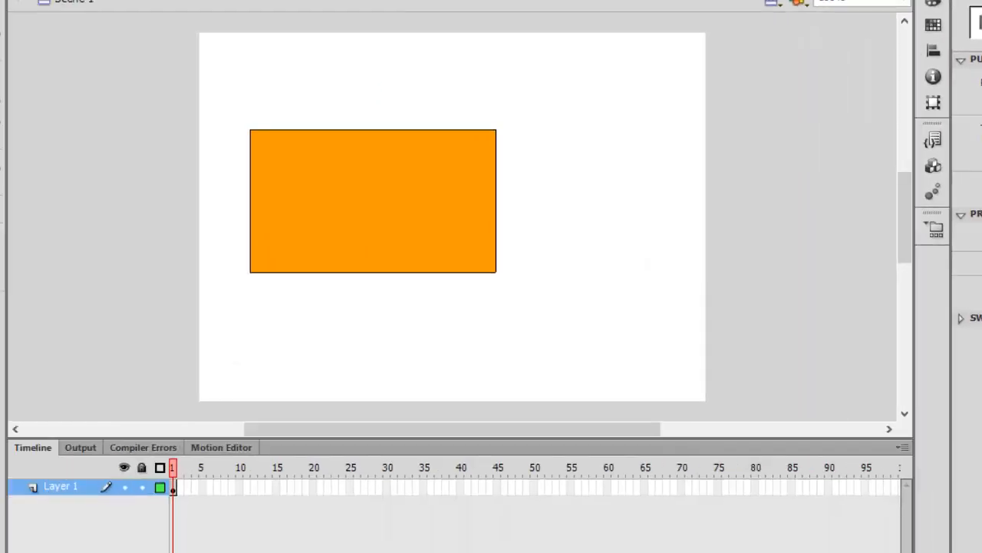
- Open the Actions panel from frame 1's context menu on the Timeline
right_click(174, 487)
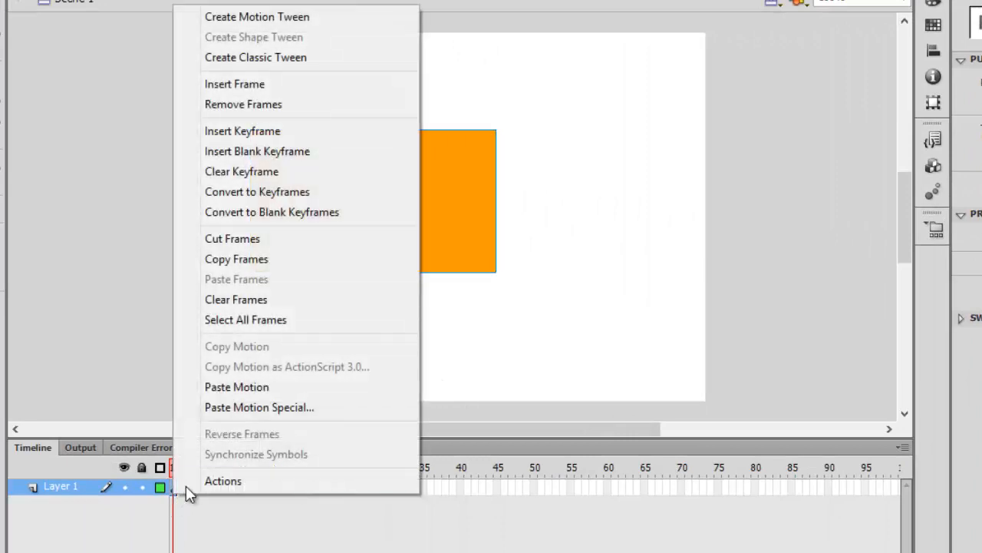
click(224, 480)
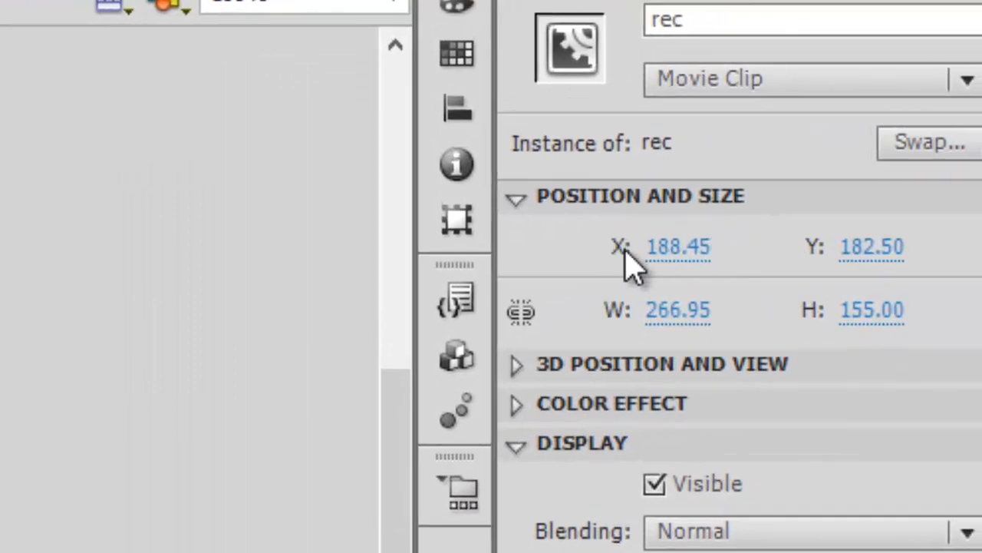
mouse_move(805, 268)
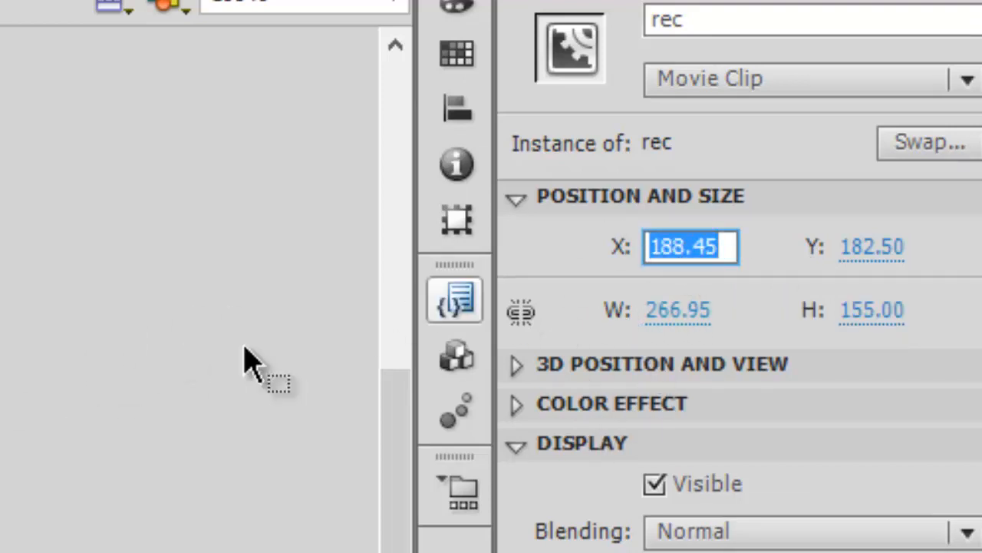
click(654, 483)
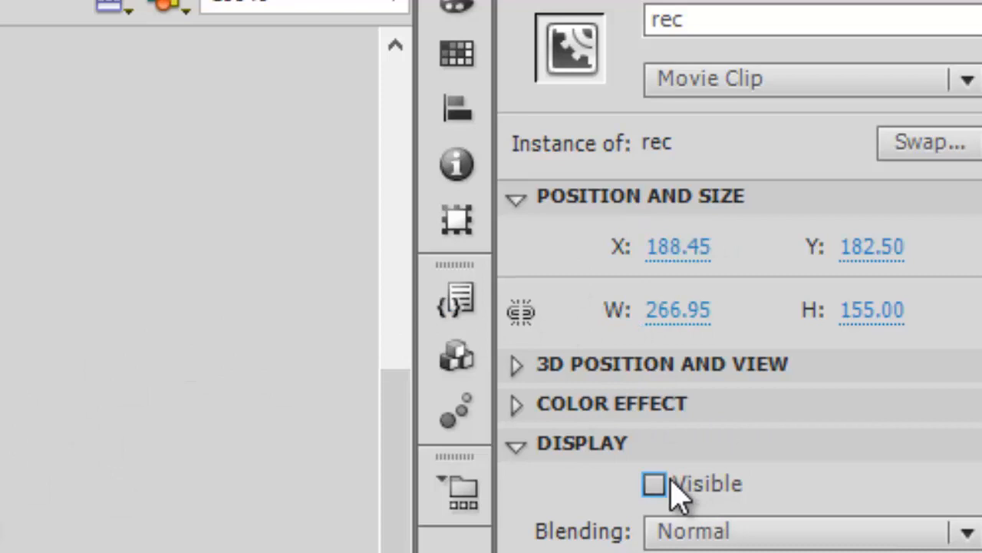
click(653, 484)
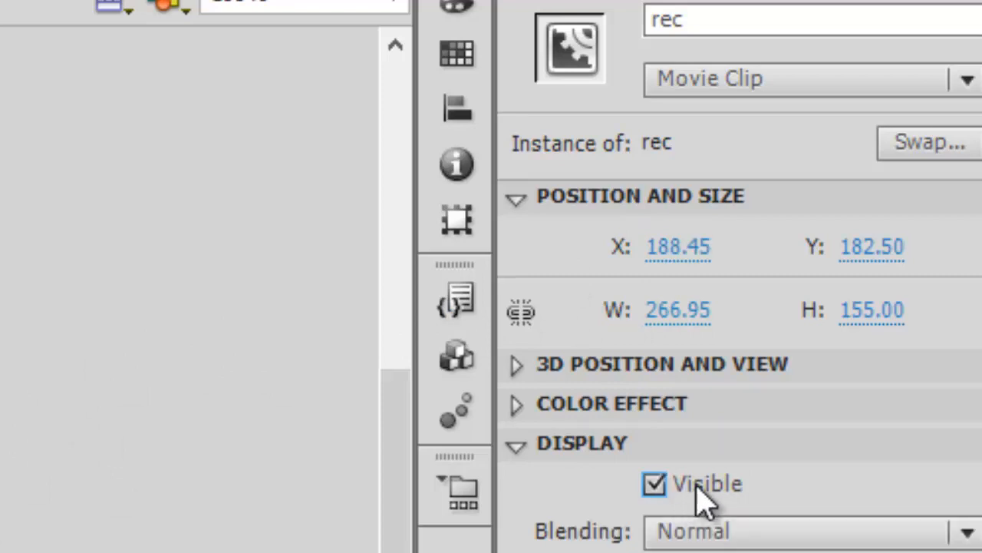
click(515, 403)
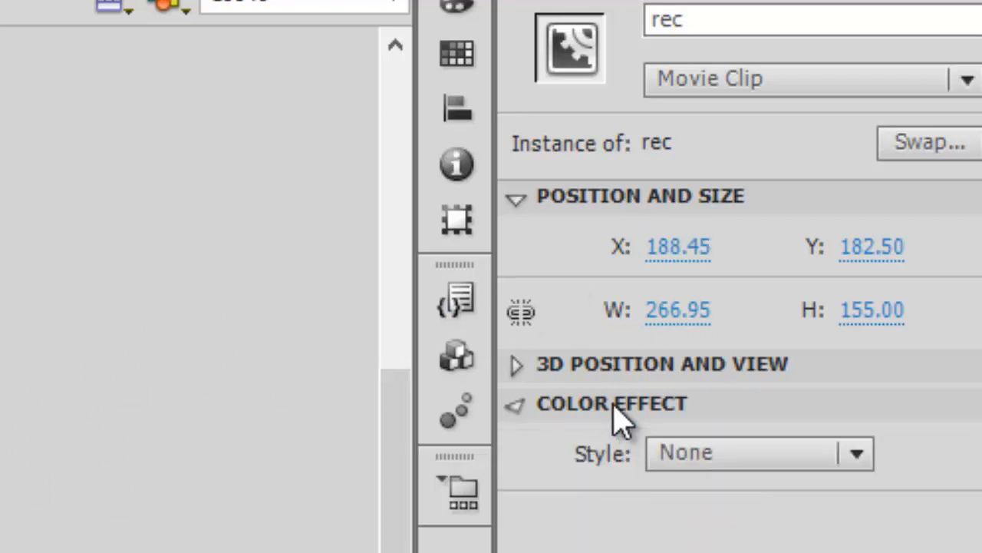
click(516, 364)
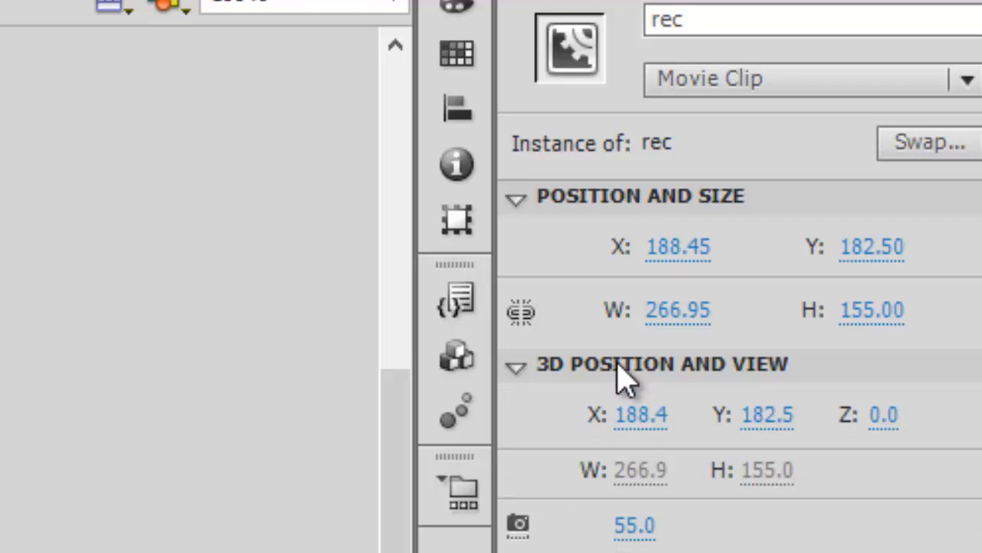
click(516, 367)
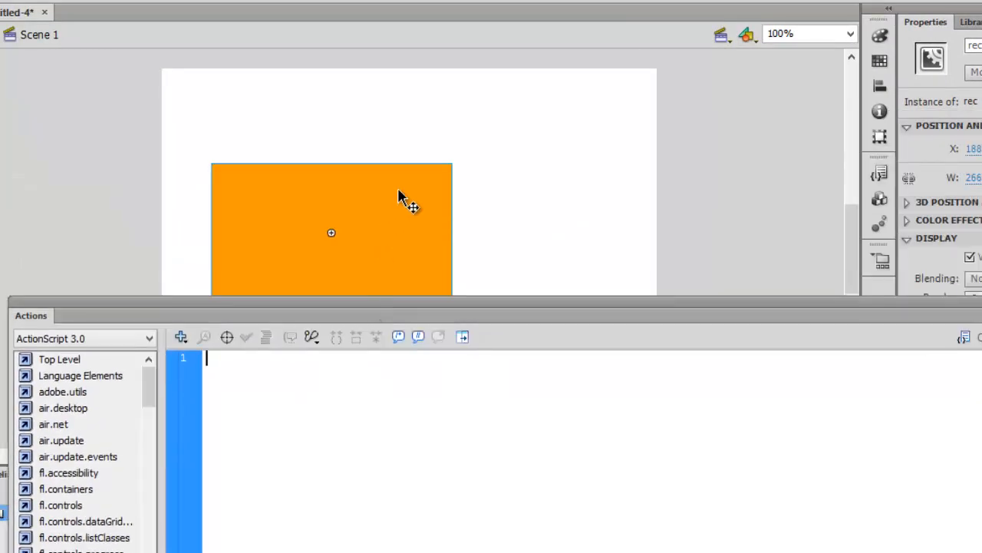
mouse_move(971, 34)
text(rec.x = 10)
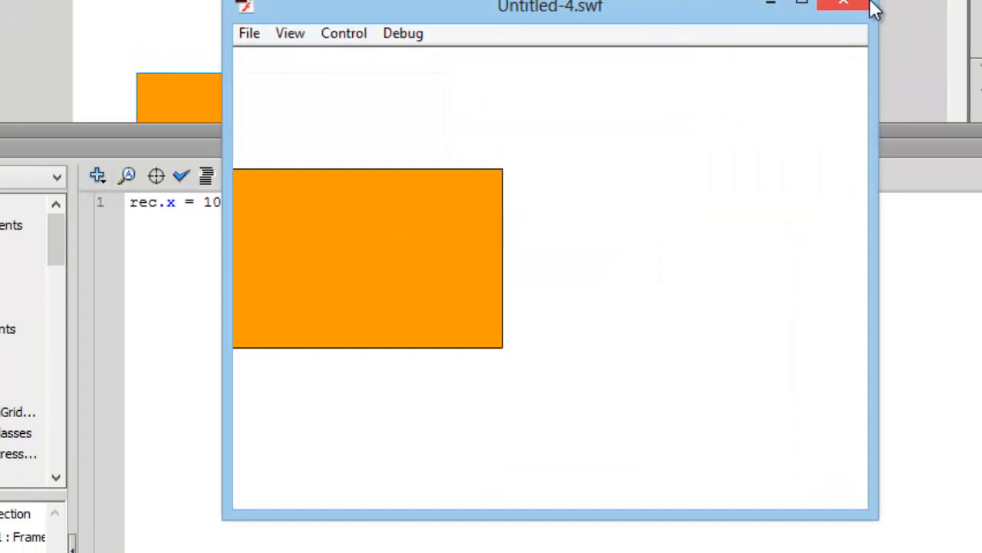
- Close the SWF test movie preview window
click(844, 5)
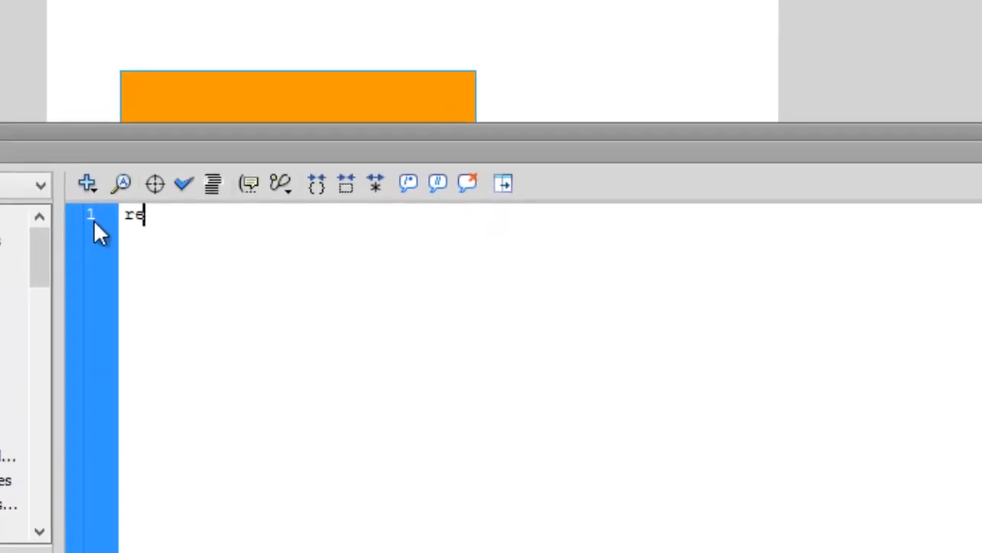
- Enter 'rec.rotation = 150;' in the frame 1 script and test the movie
text(c.roa)
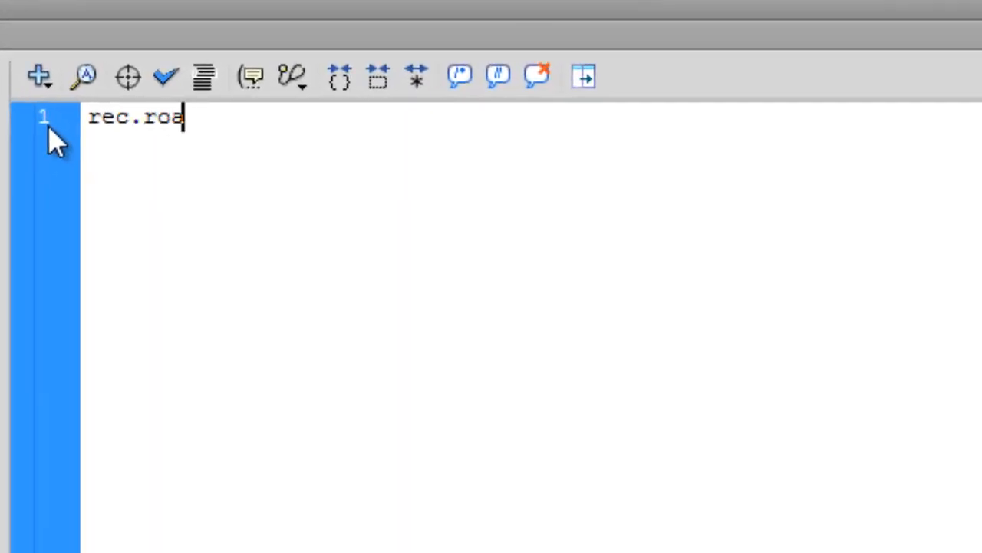
text(tatio)
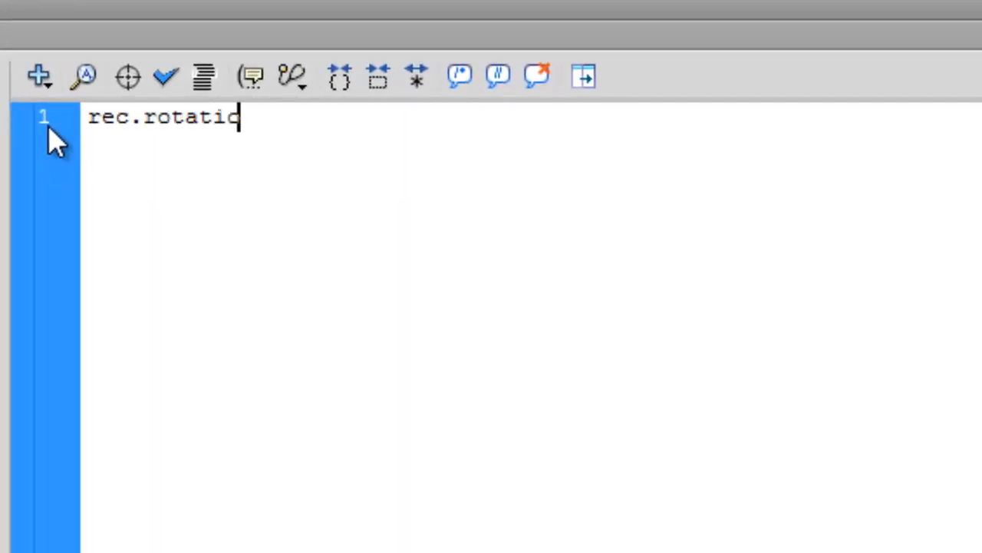
text(n)
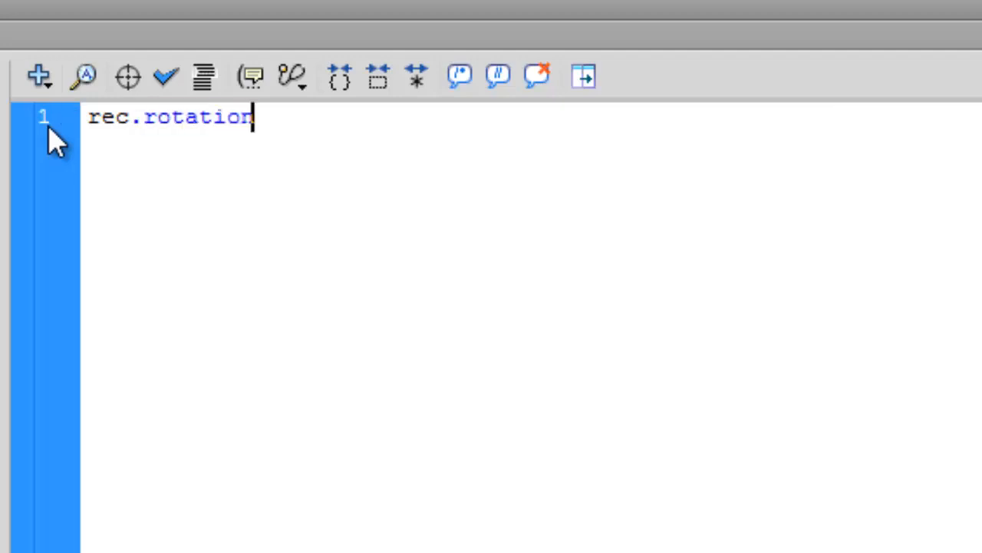
text(=)
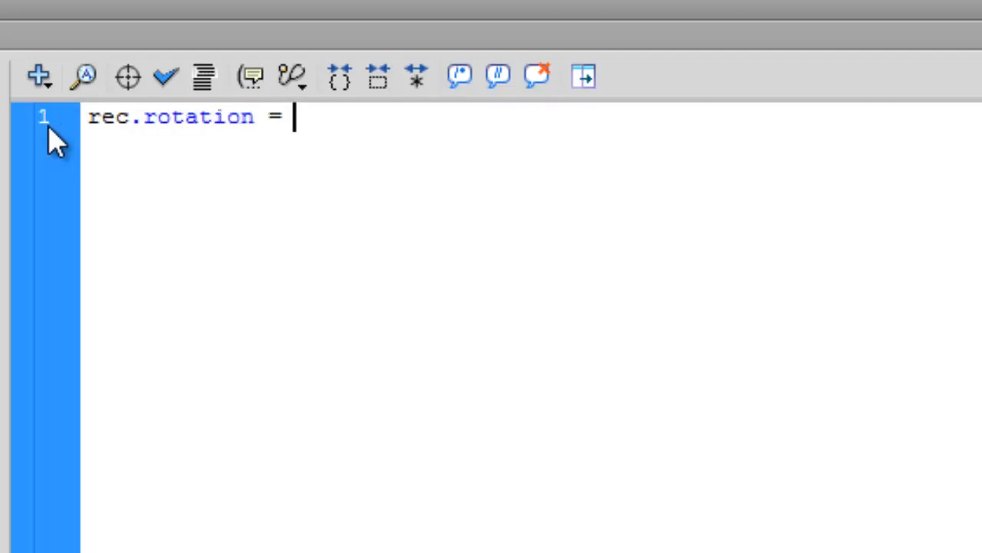
text(150;)
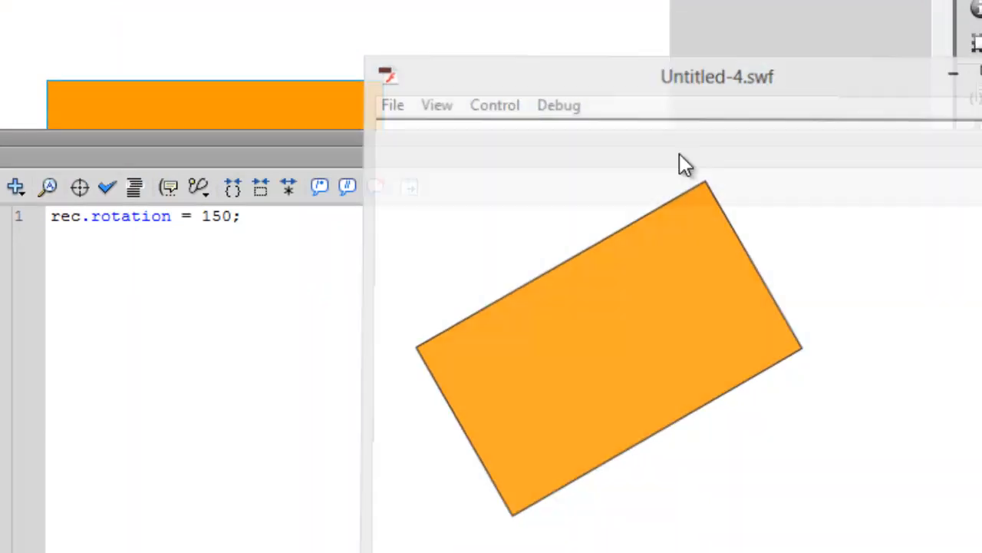
double_click(215, 216)
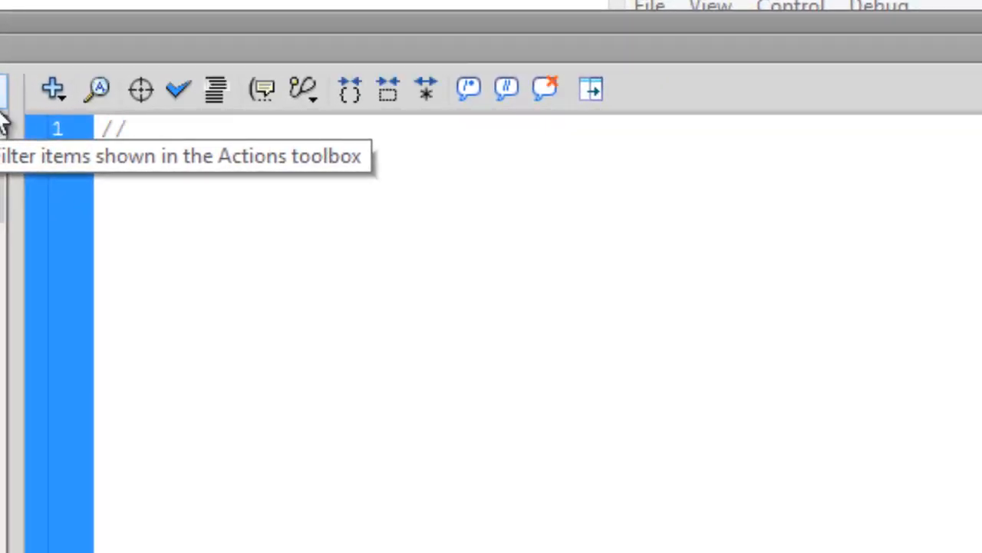
- Write the comment '// instance_name.Property = value ;' and add blank lines below it
text(ins)
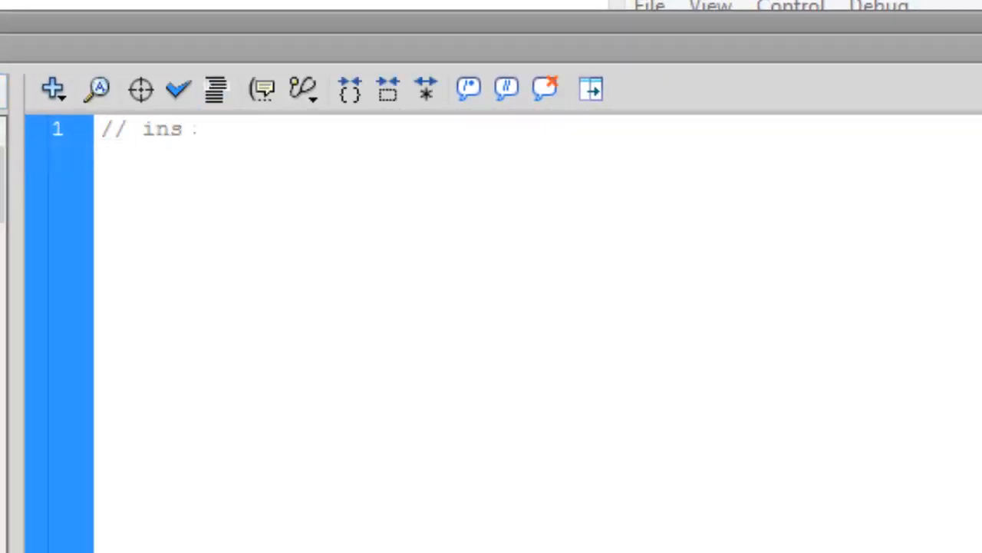
text(tance_nam)
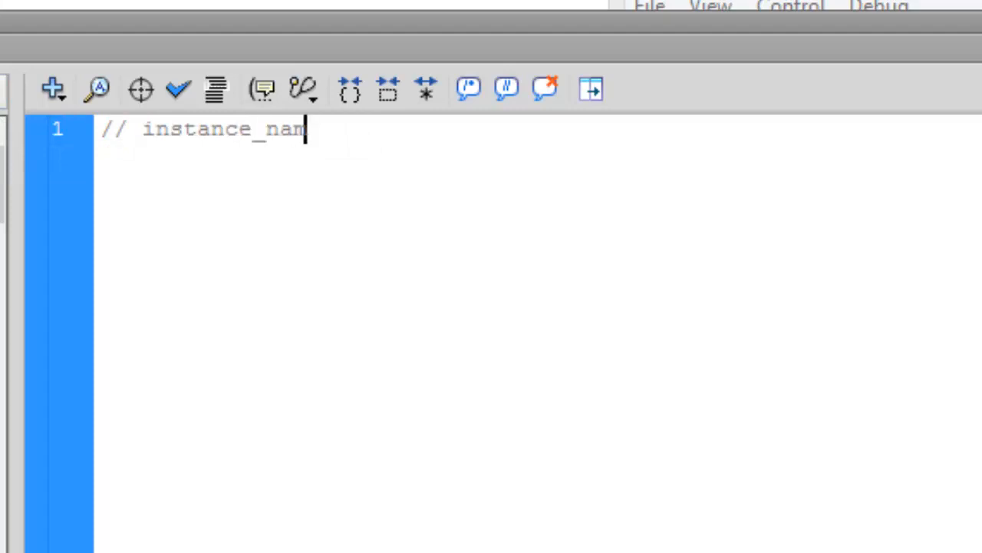
text(e.)
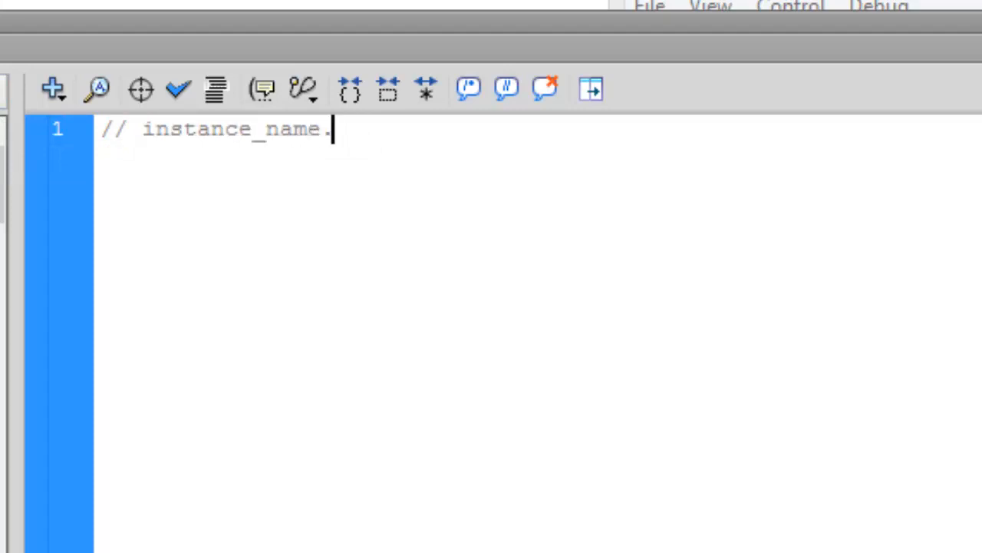
text(Pro)
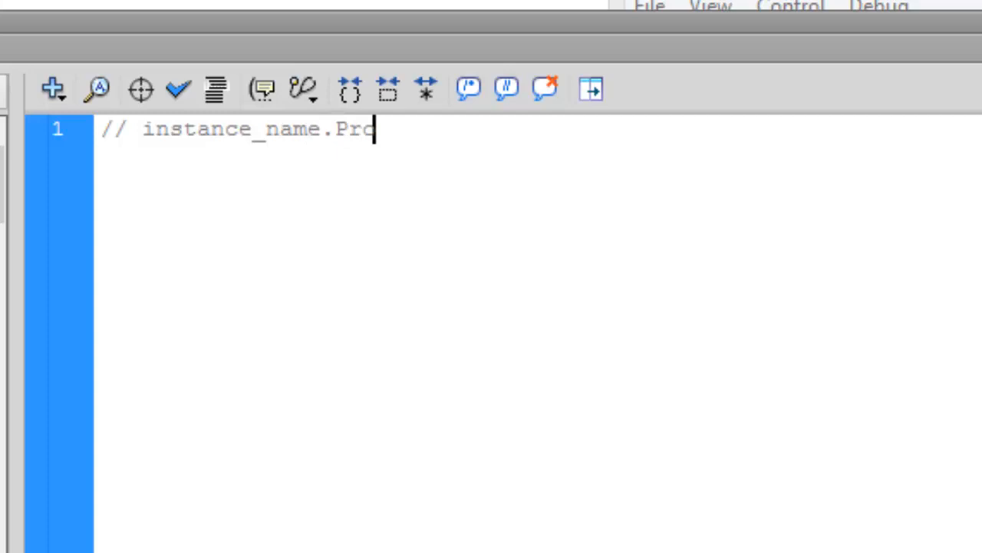
text(perty = val)
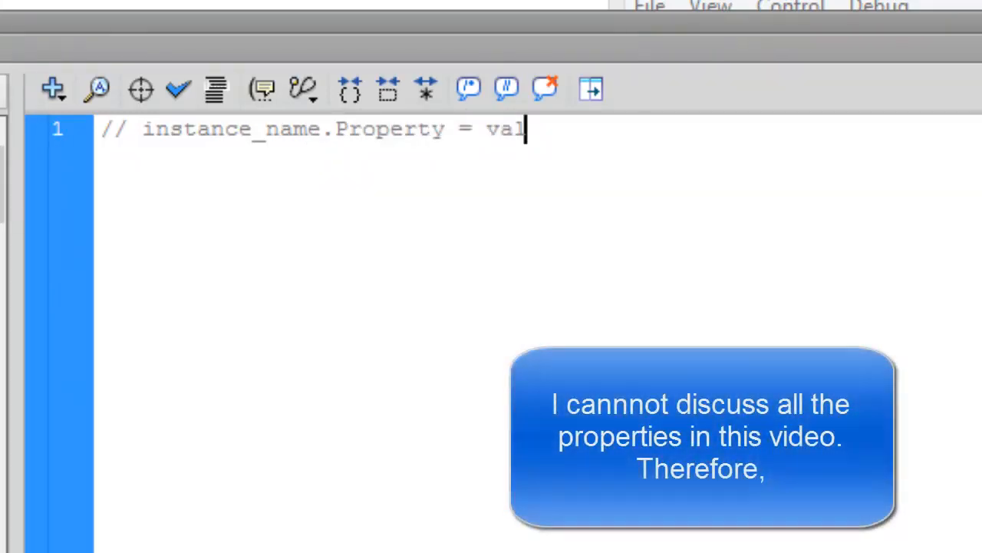
text(ue;)
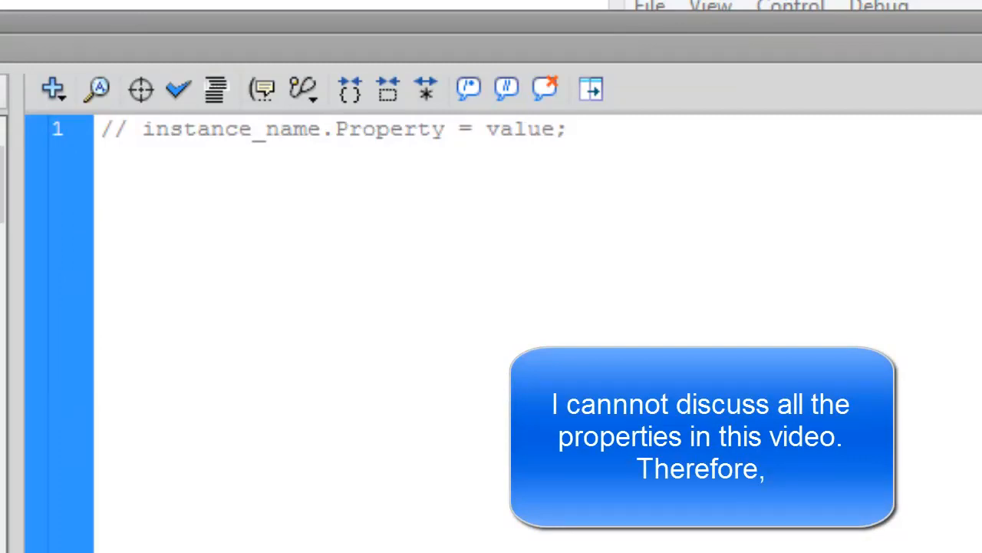
click(553, 128)
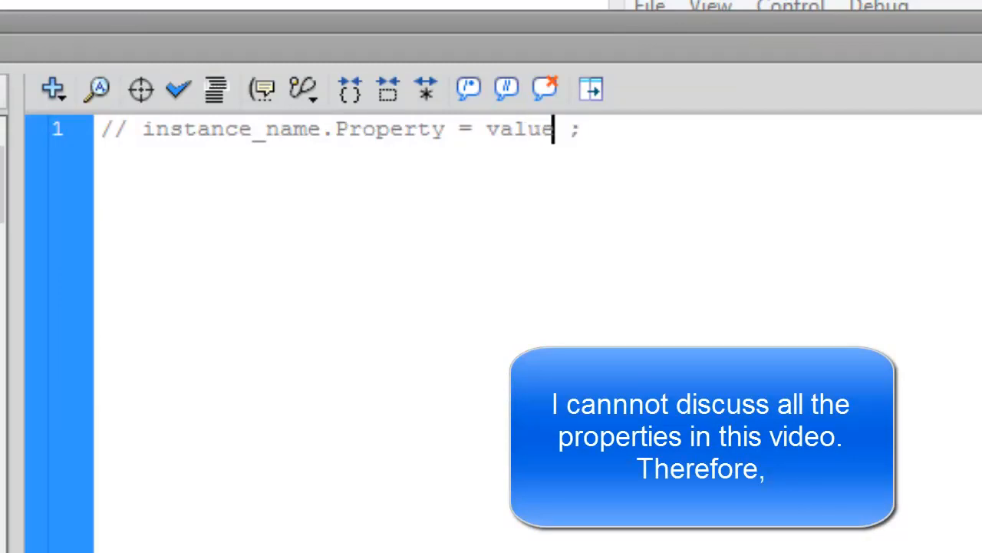
key(enter)
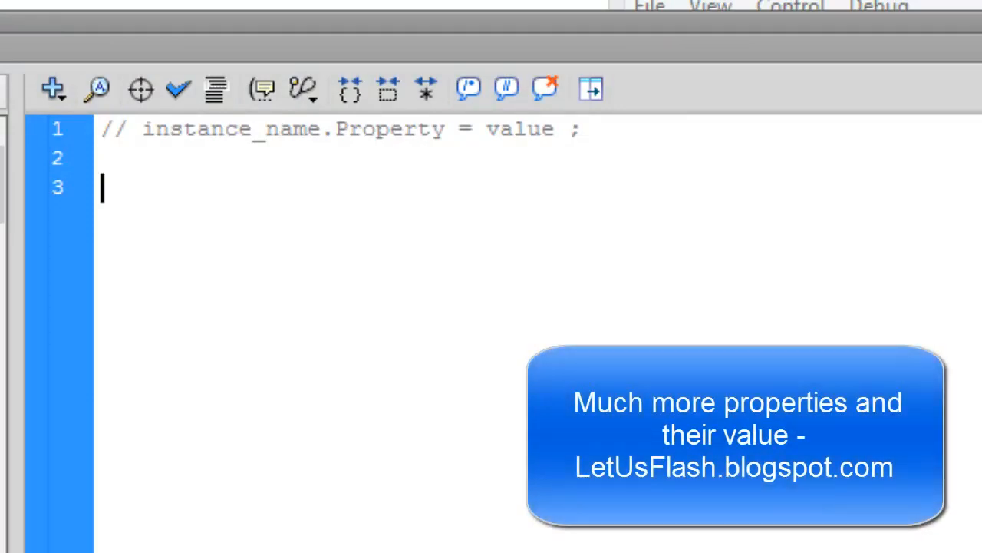
mouse_move(617, 58)
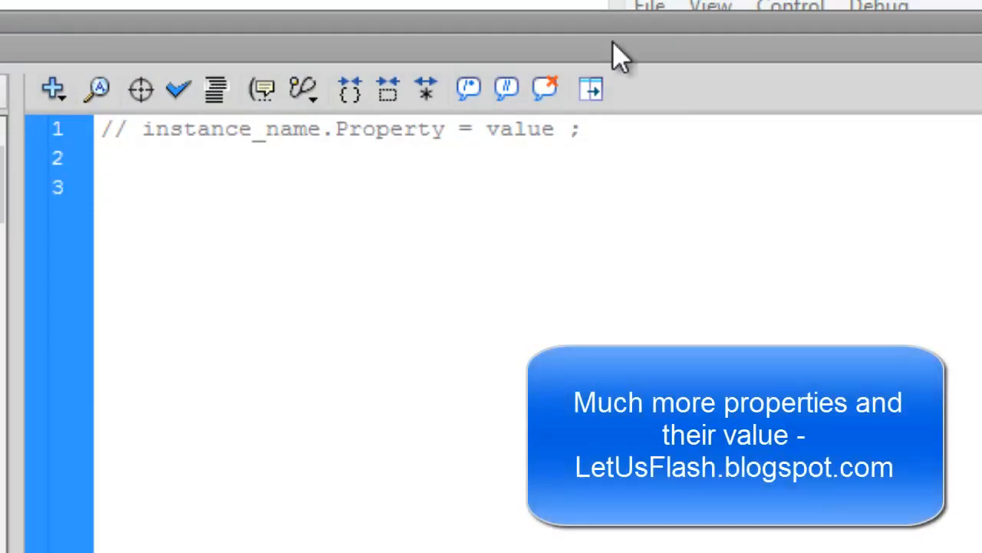
text(Let)
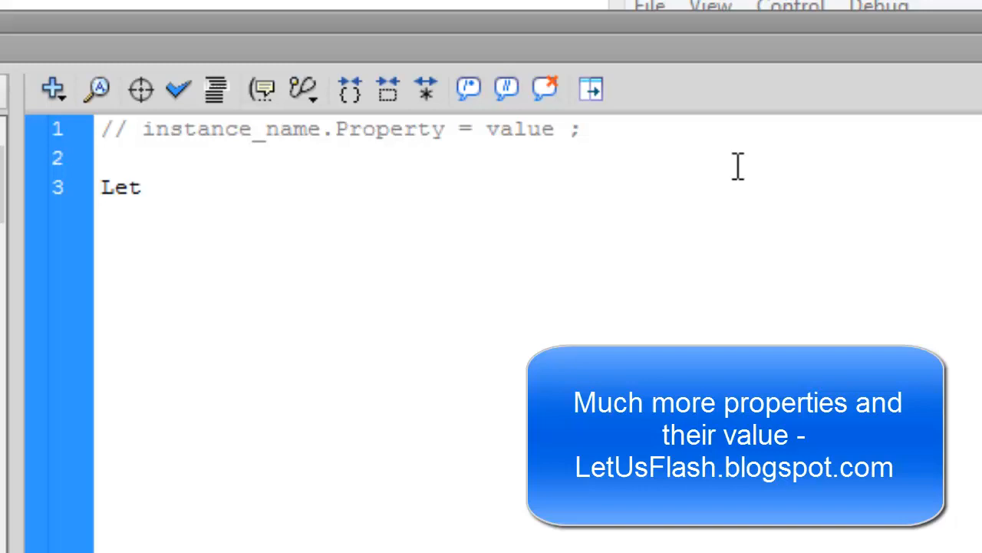
text(UsF)
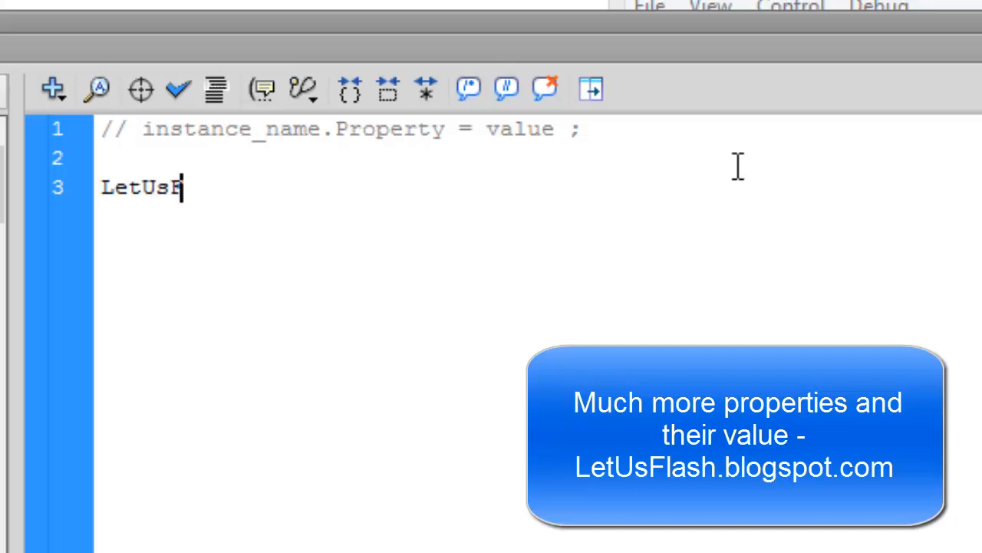
text(lash.blo)
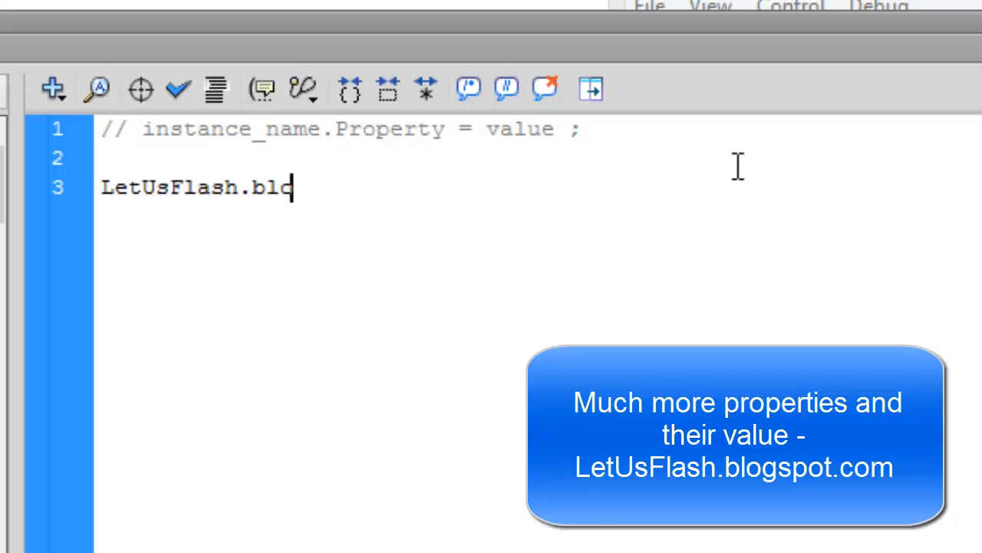
text(gspot.com)
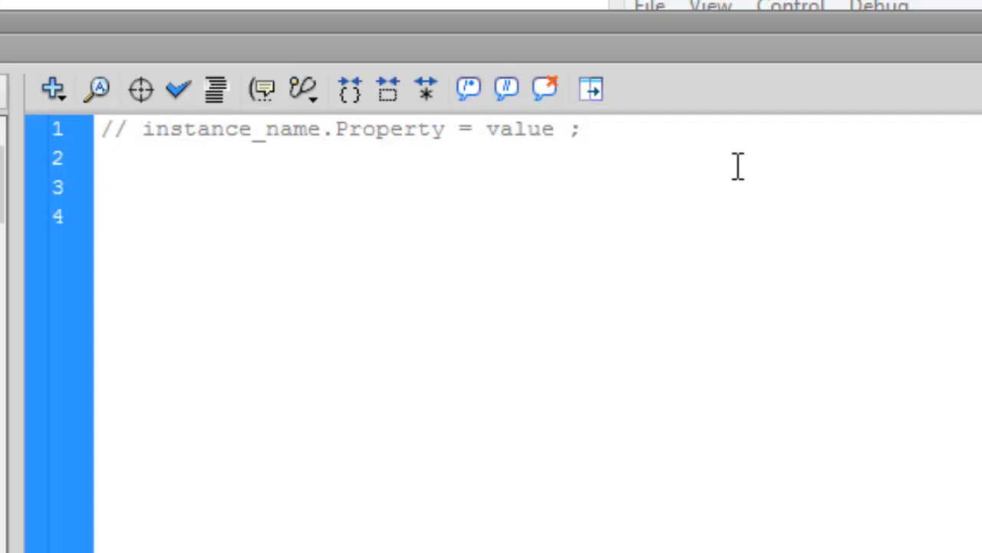
click(103, 186)
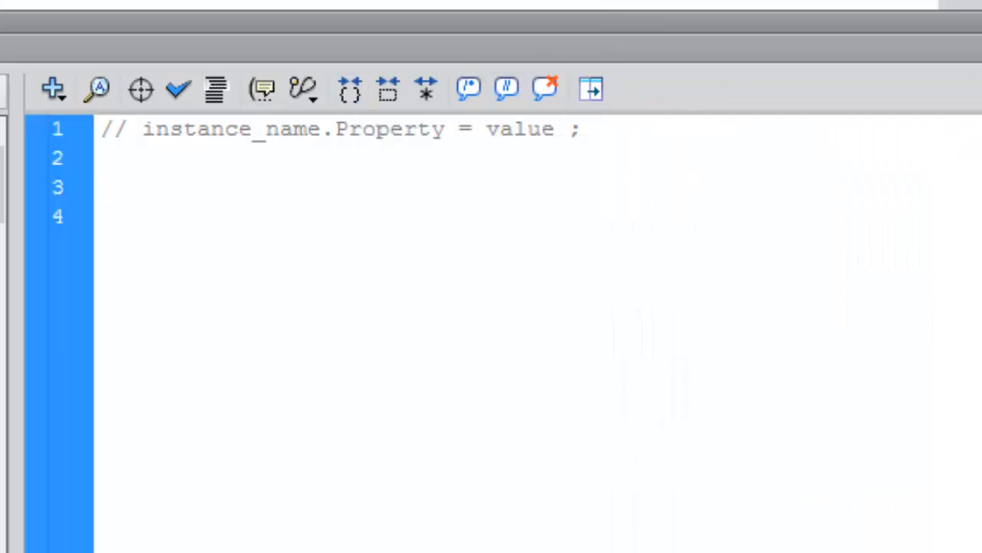
- Type 'rec.visible = true;' on line 3 below the comment
text(rec.)
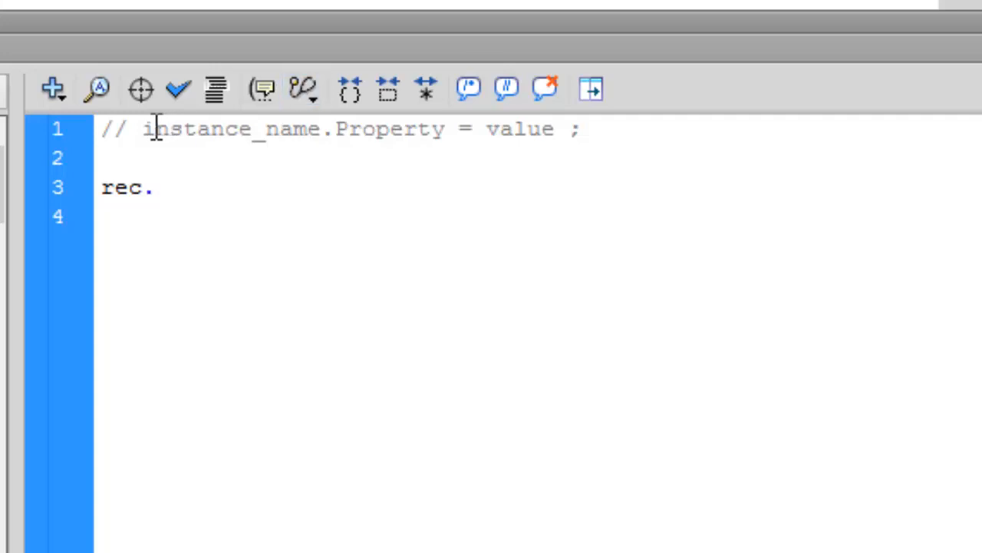
double_click(384, 128)
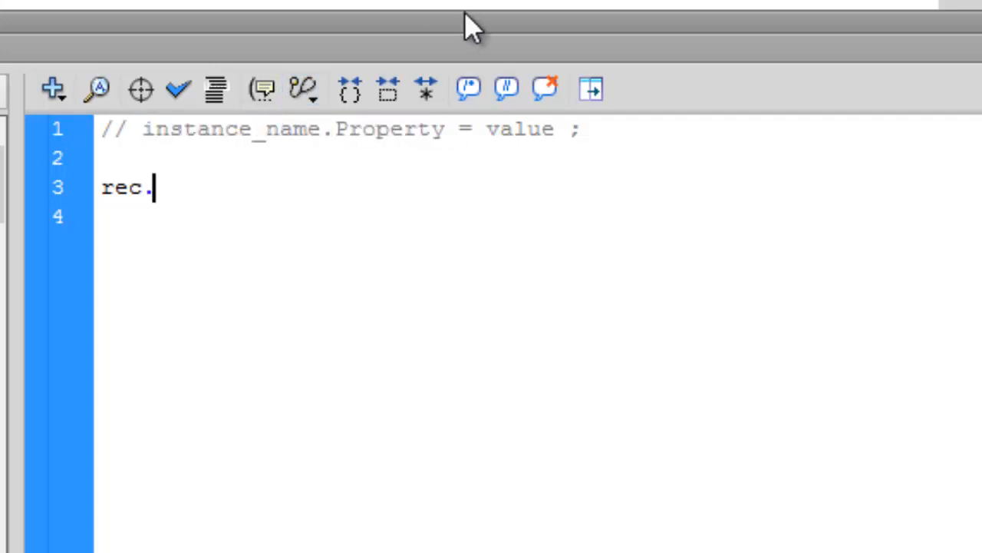
text(visi)
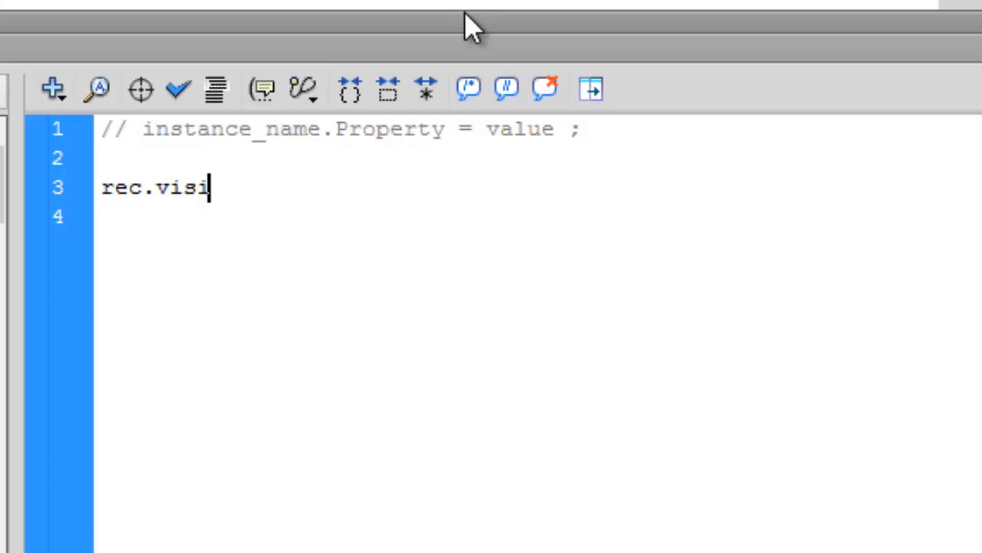
text(ble =)
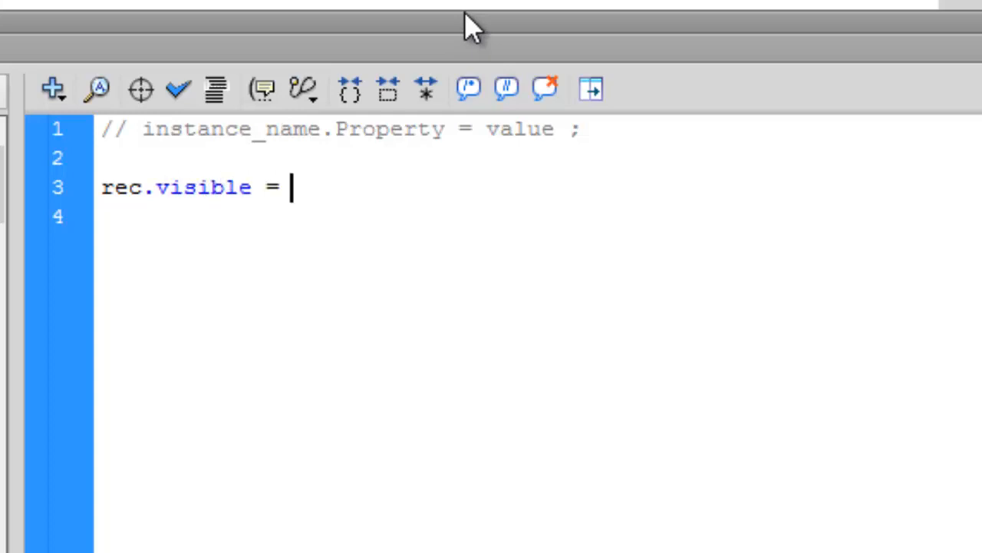
text(true;)
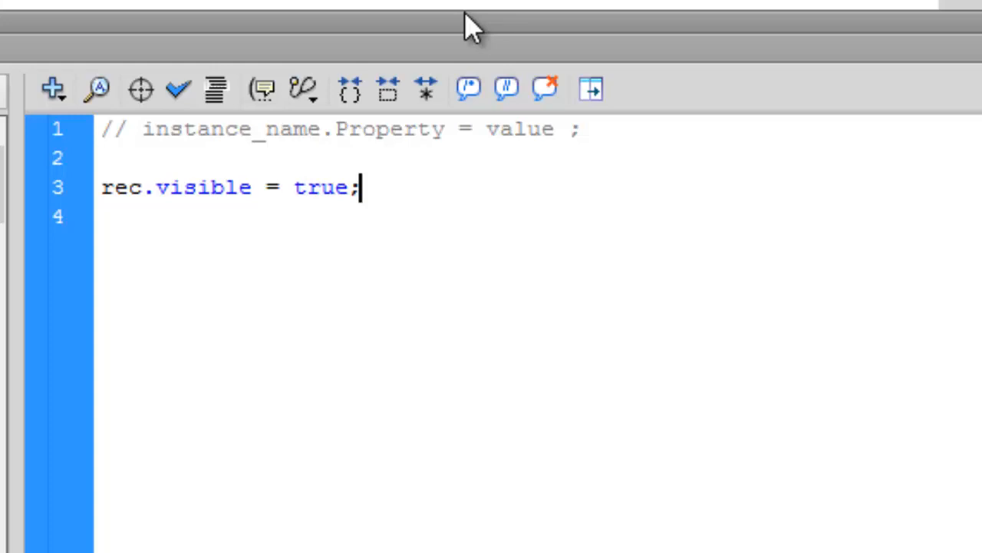